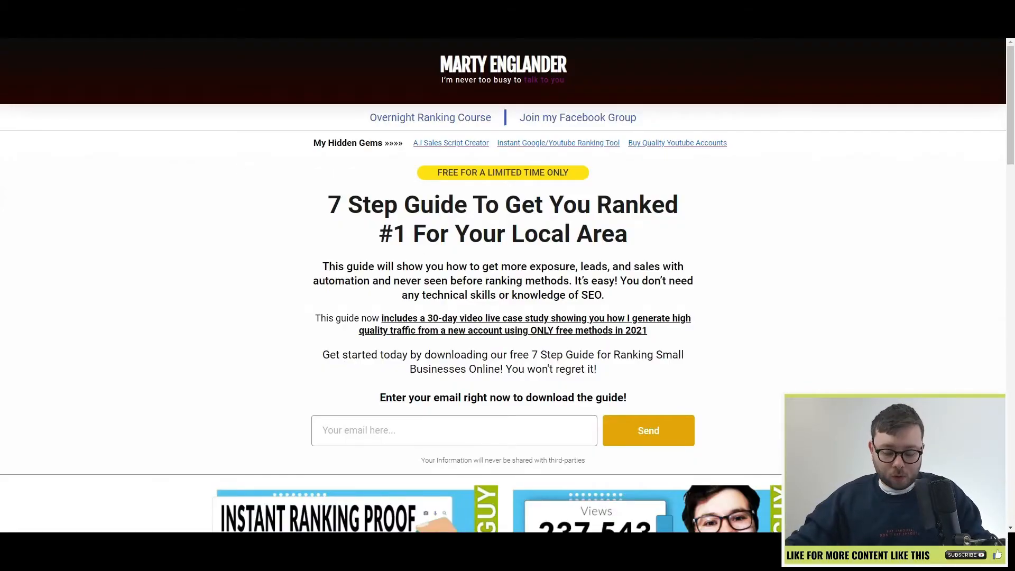
mouse_move(382, 142)
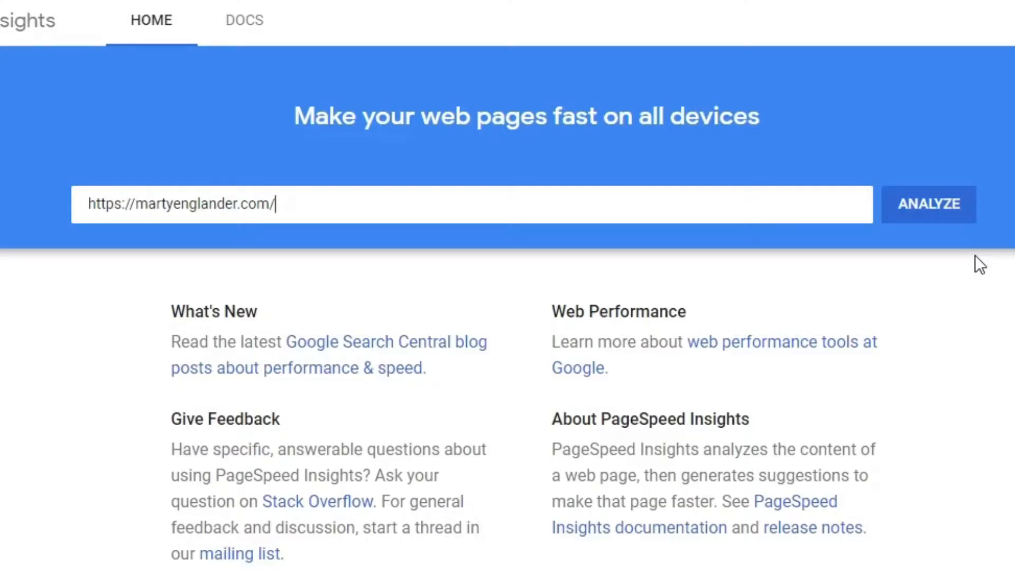
left_click(928, 204)
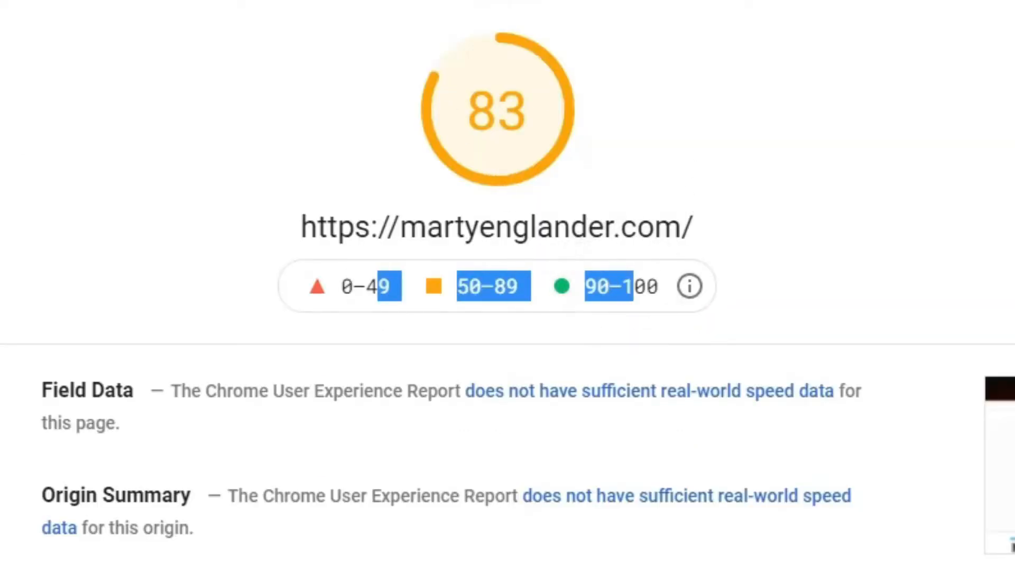
Review the desktop opportunities and diagnostics, then start a Pingdom test of martyenglander.com
scroll("down", 3)
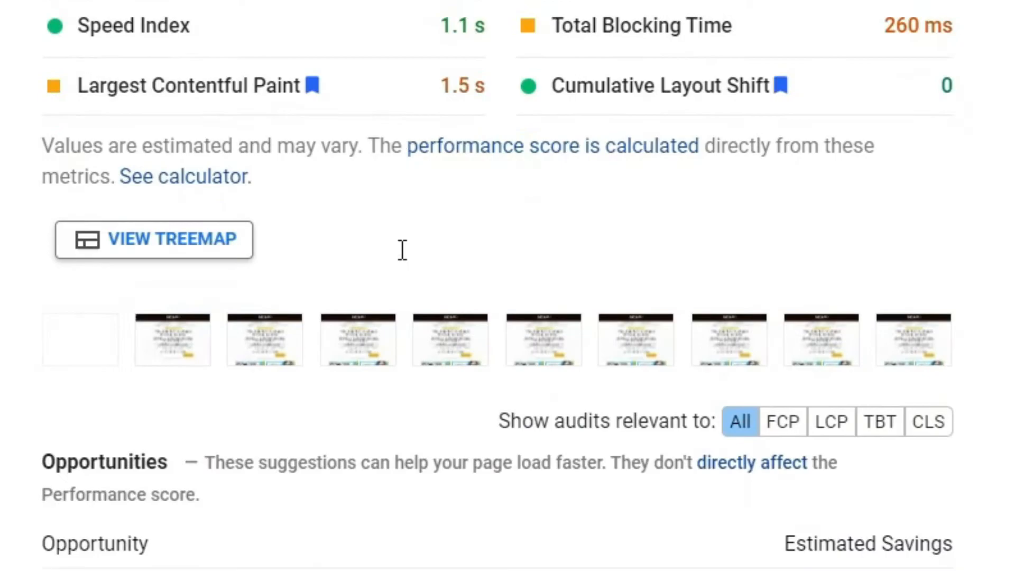
scroll("down", 3)
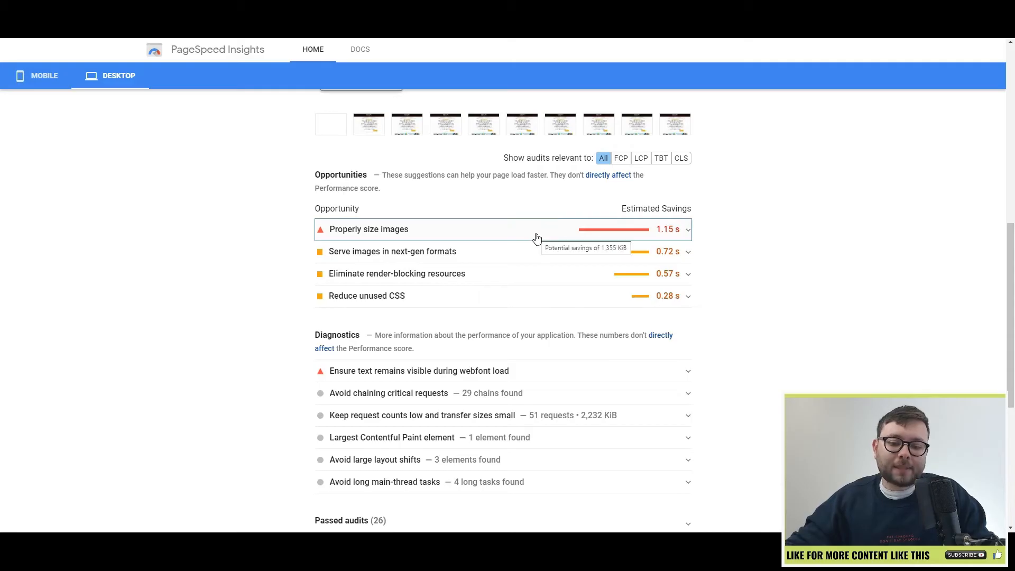
mouse_move(482, 236)
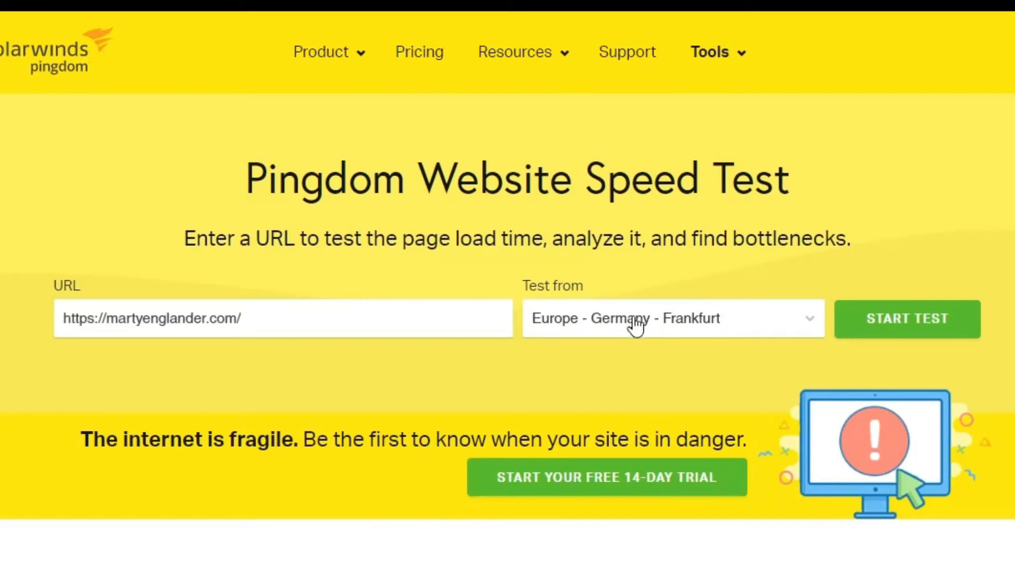
left_click(672, 318)
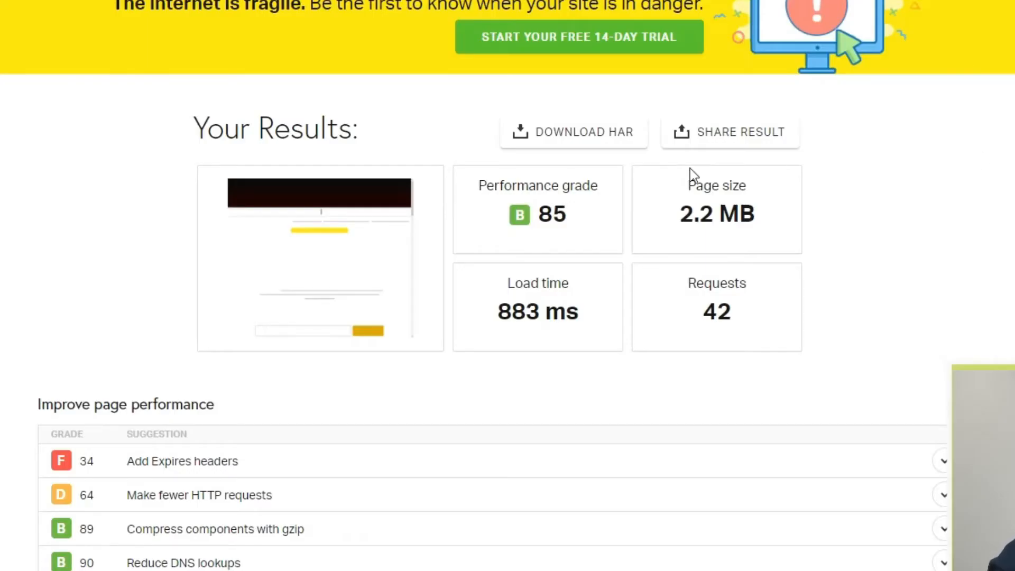
Review Pingdom's grade B 85, 883 ms results and content tables, then start a GTmetrix test
scroll("down", 3)
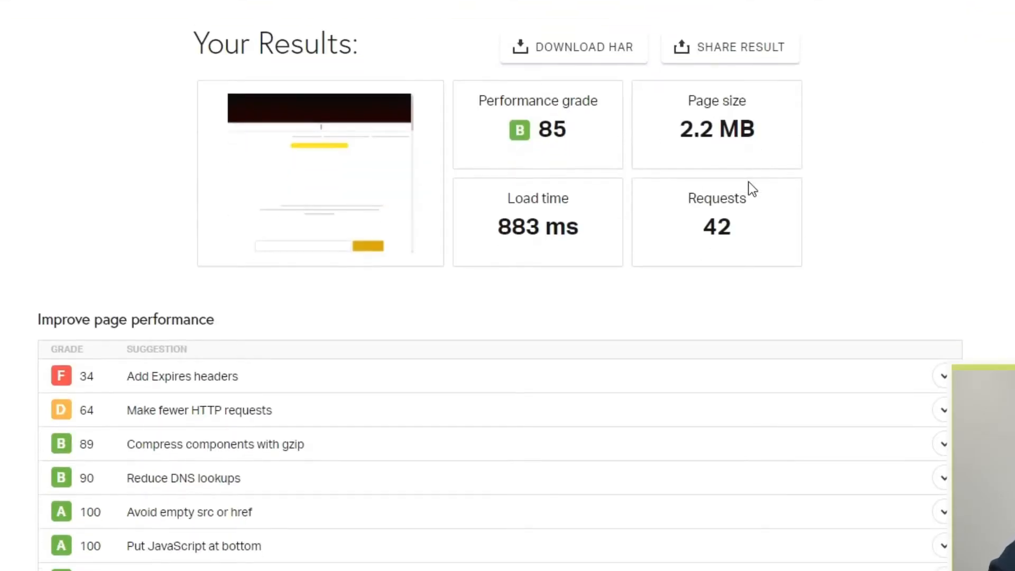
scroll("down", 3)
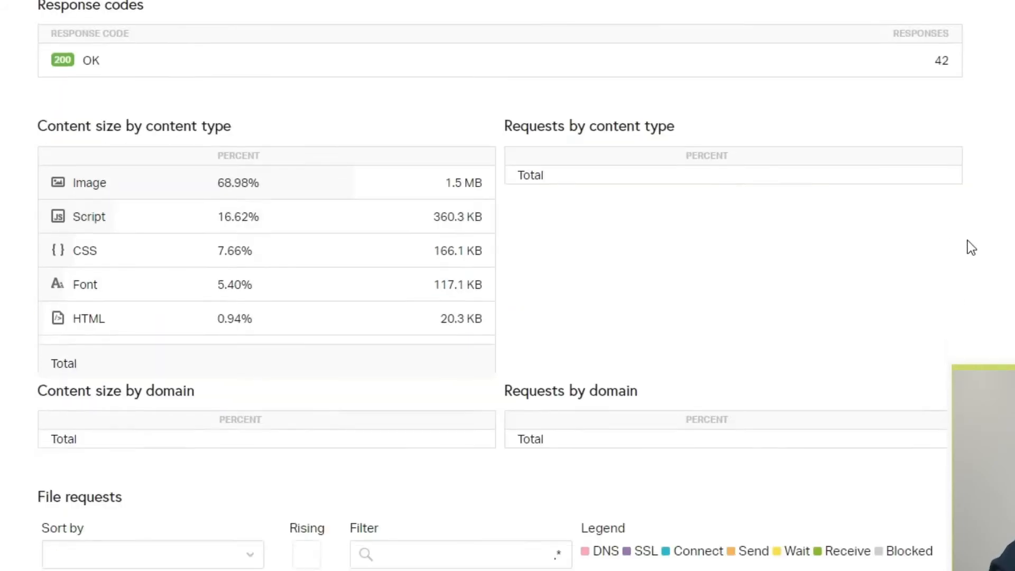
scroll("down", 3)
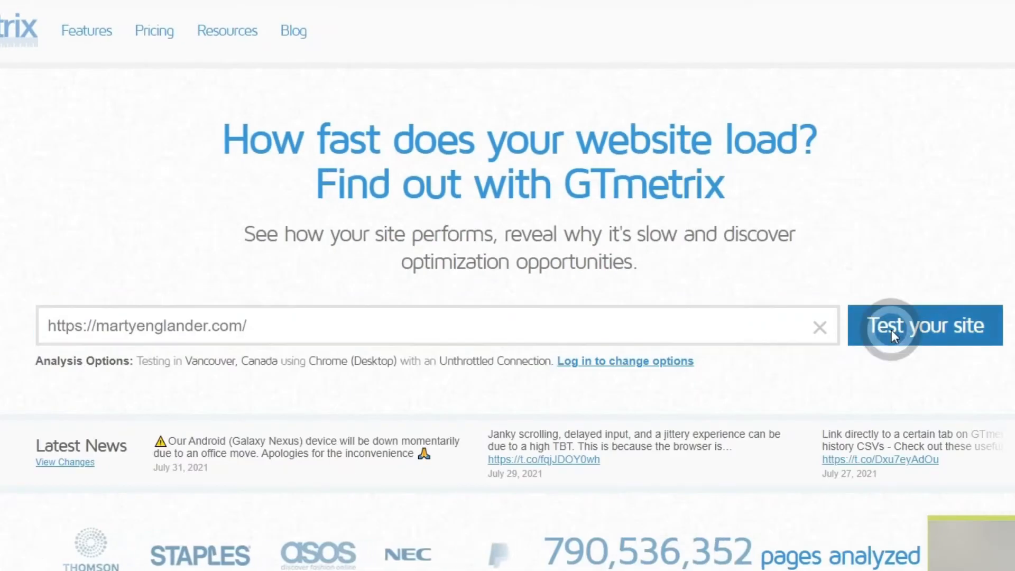
left_click(897, 339)
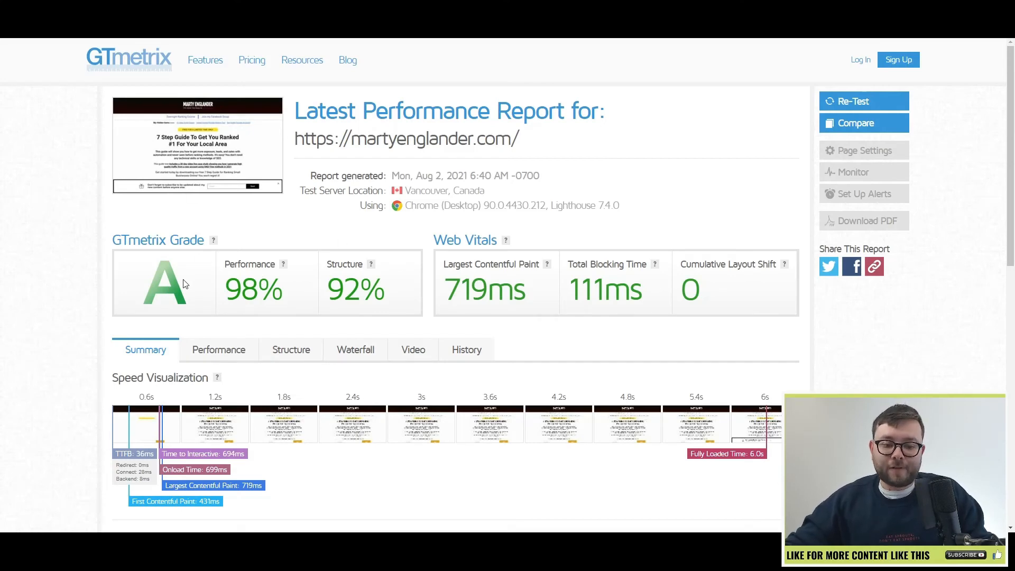
Scroll the GTmetrix report to Top Issues and Page Details: 0.98 MB, 34 requests, 6.0 s
scroll("down", 3)
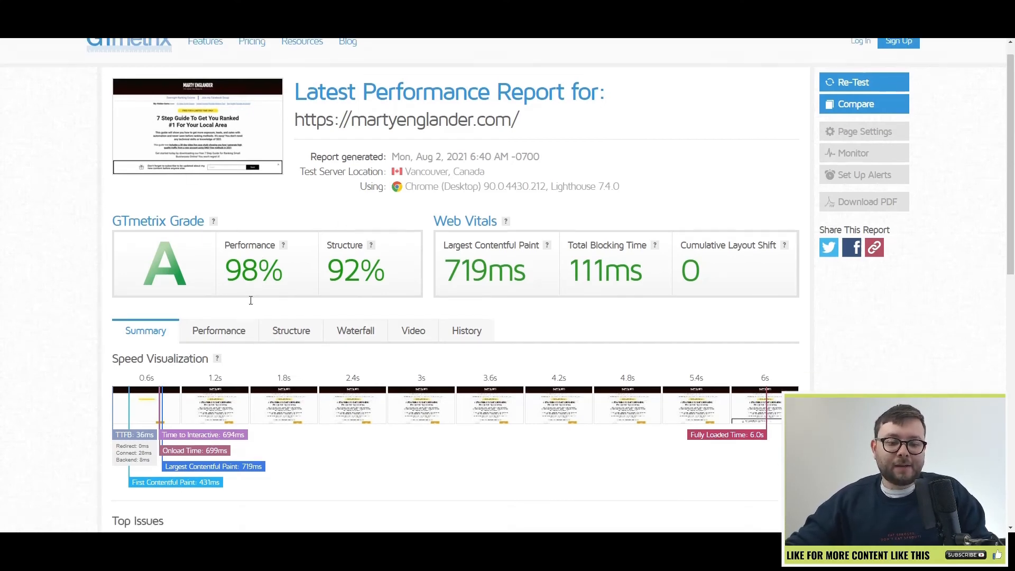
scroll("down", 3)
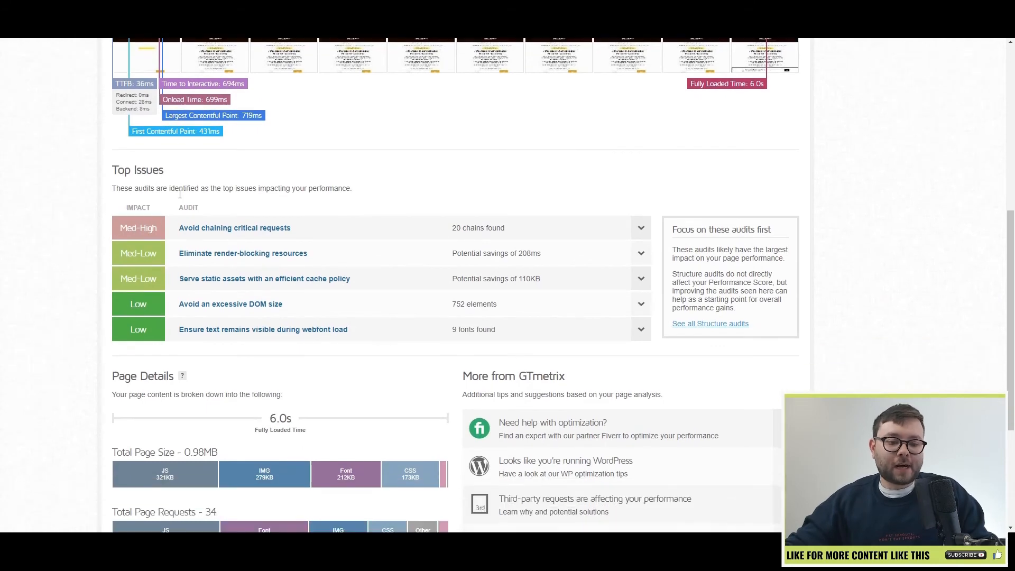
scroll("down", 3)
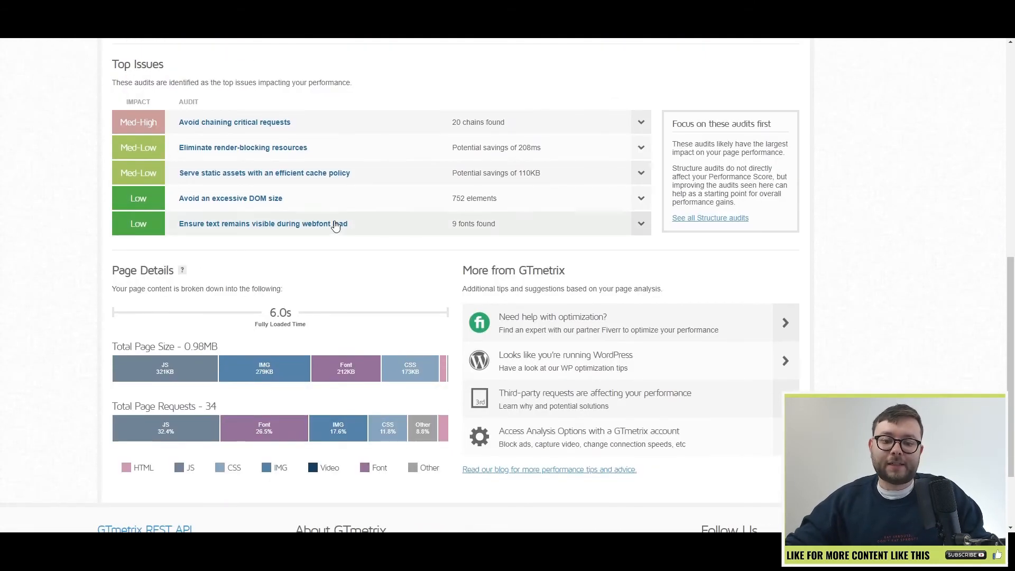